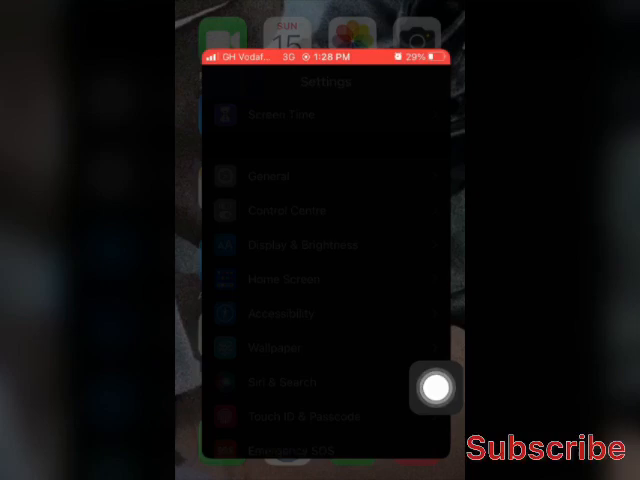
- Scroll the Accessibility page past Vision and Physical and Motor to the Hearing section
scroll("up", 3)
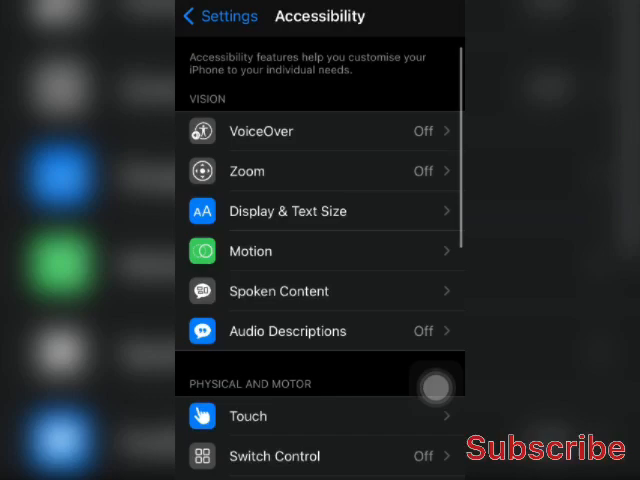
scroll("down", 3)
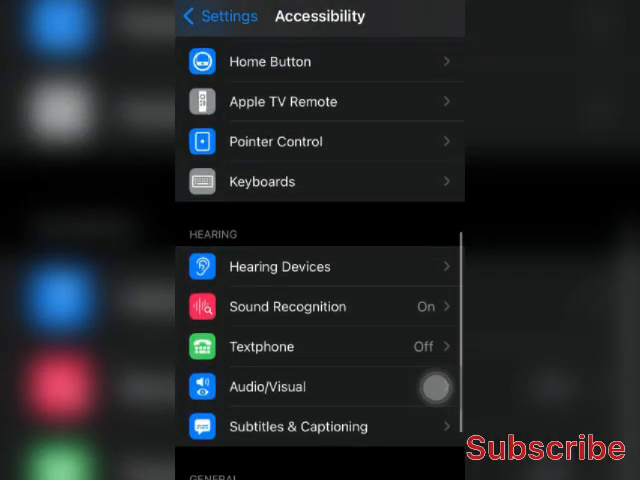
scroll("up", 3)
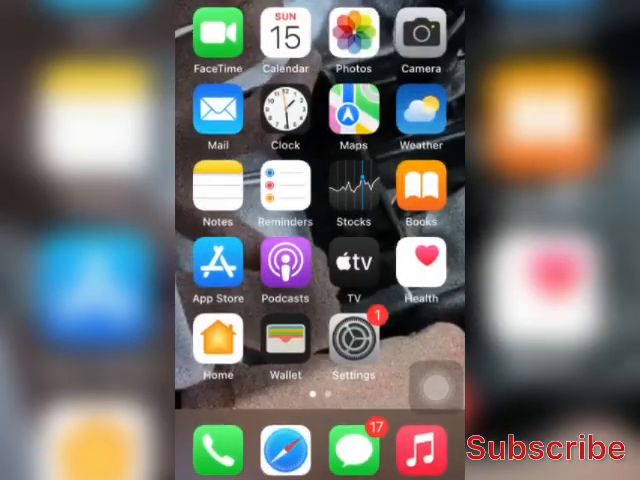
- Swipe to the second Home Screen page and launch the YouTube app
scroll("left", 3)
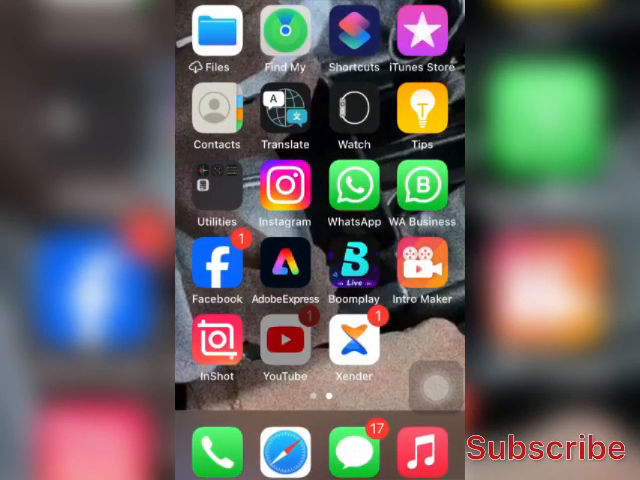
left_click(284, 340)
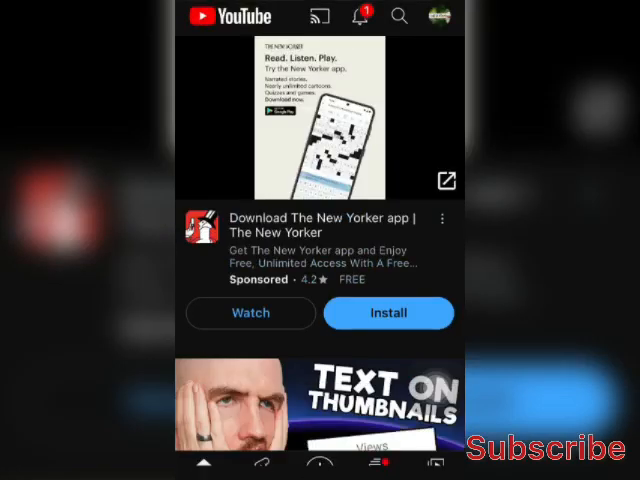
- Use the top-right profile avatar to show the Accounts panel with its channels loading
left_click(440, 16)
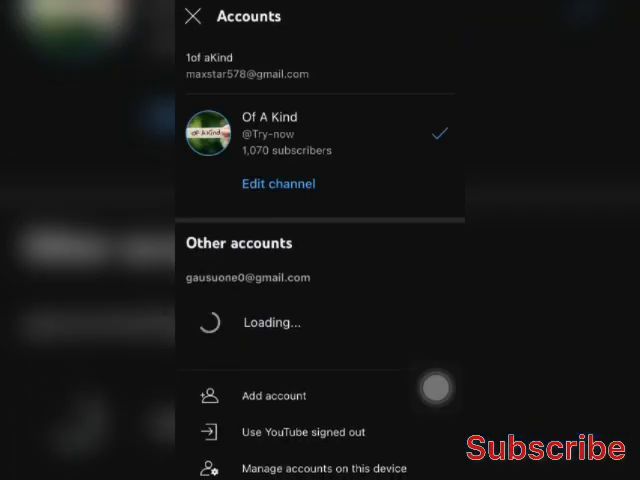